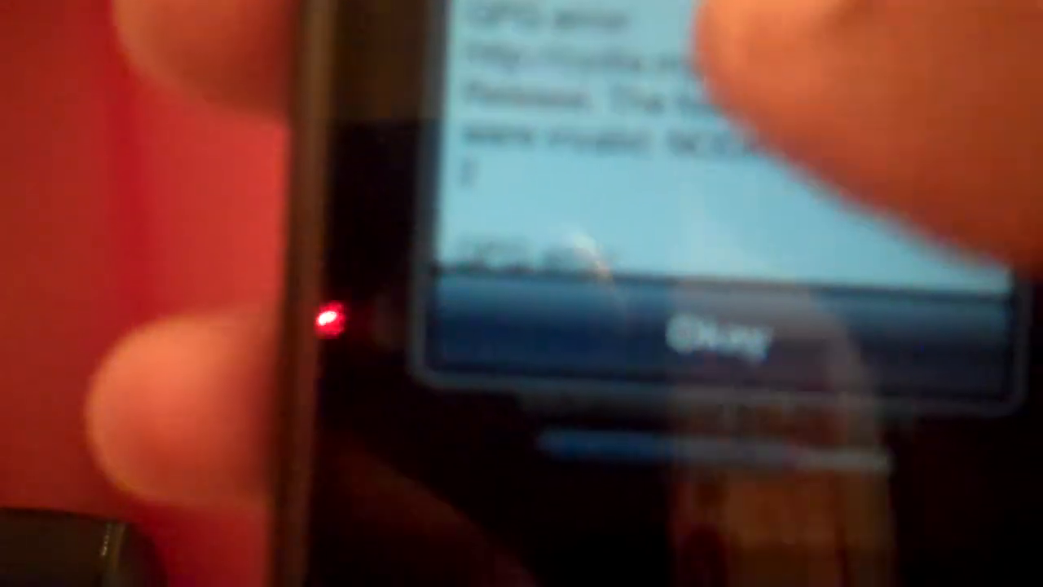
- Dismiss Cydia's installation-complete dialog with Okay so package data reloads
{"action": "left_click", "coordinate": [726, 326]}
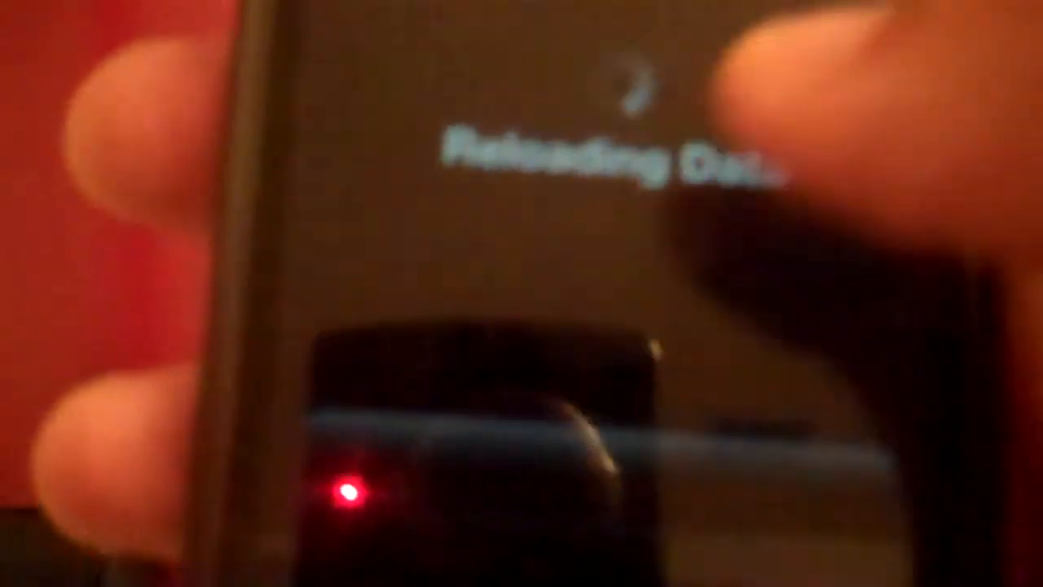